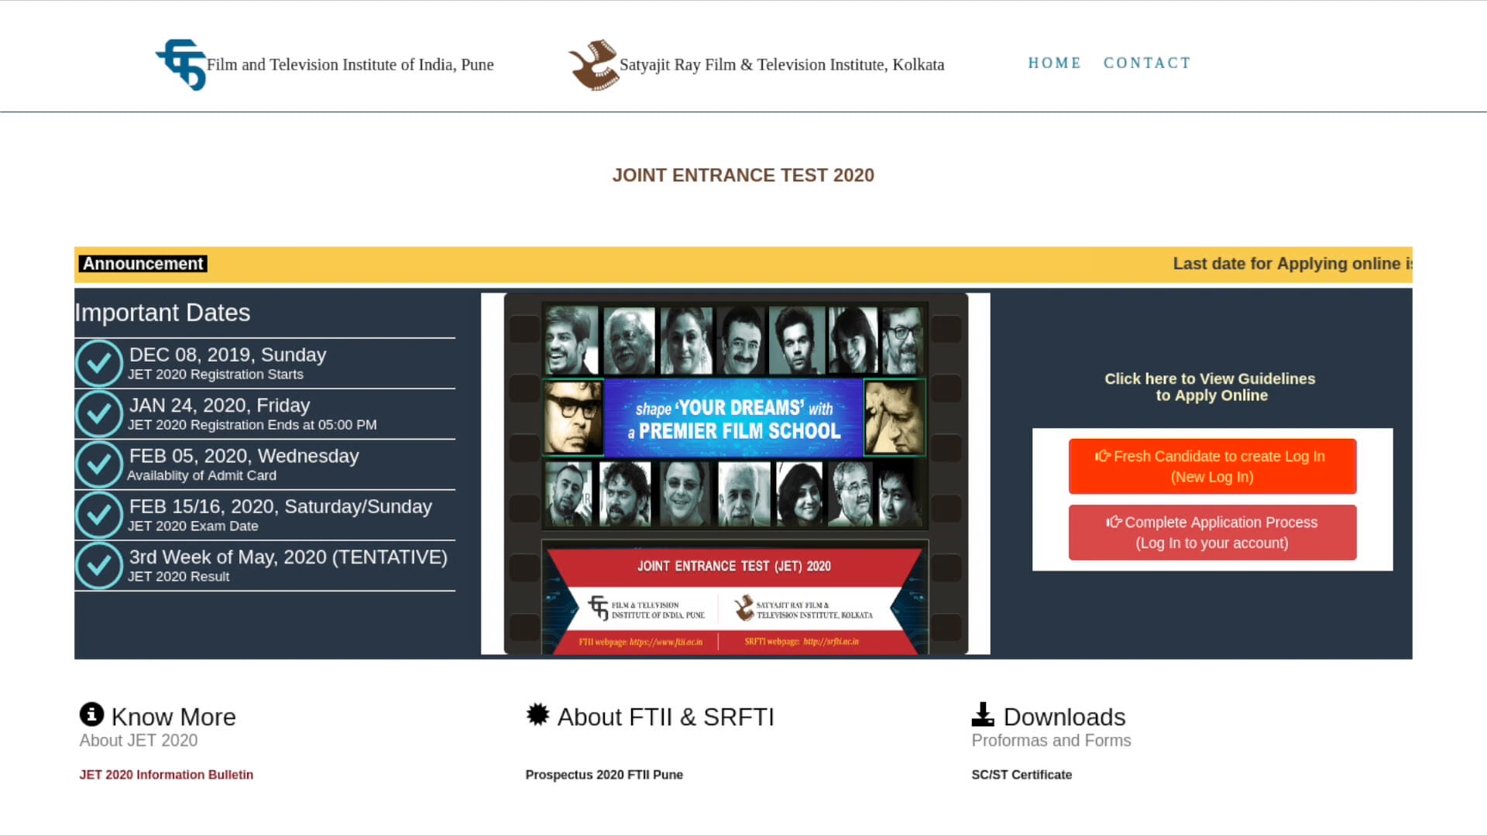
Start the fresh-candidate registration to create a new JET 2020 login
{"action": "left_click", "coordinate": [1211, 466]}
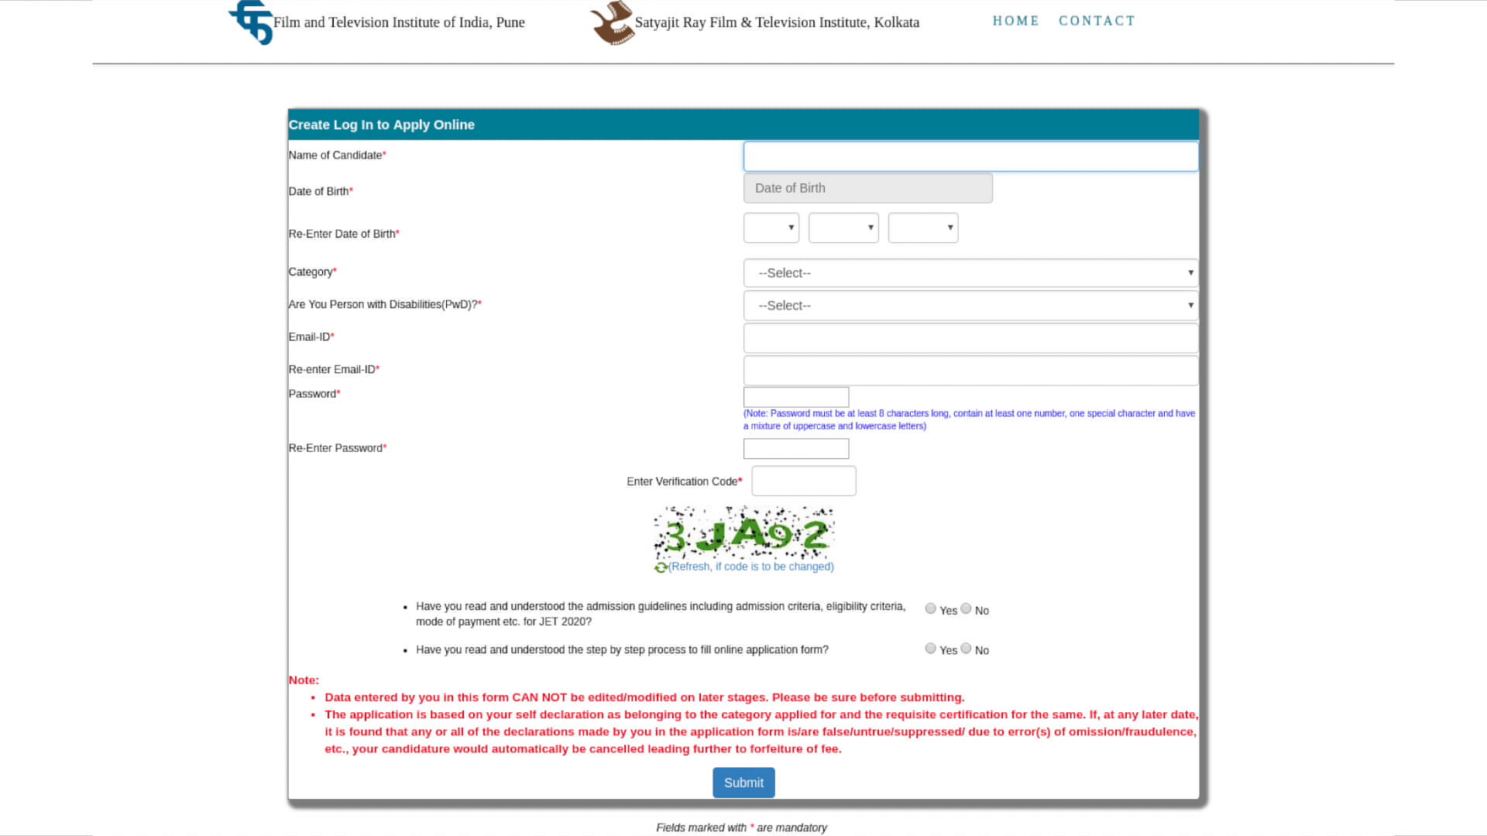
Log in to reach the applicant dashboard listing Steps 1–5, all pending
{"action": "left_click", "coordinate": [744, 782]}
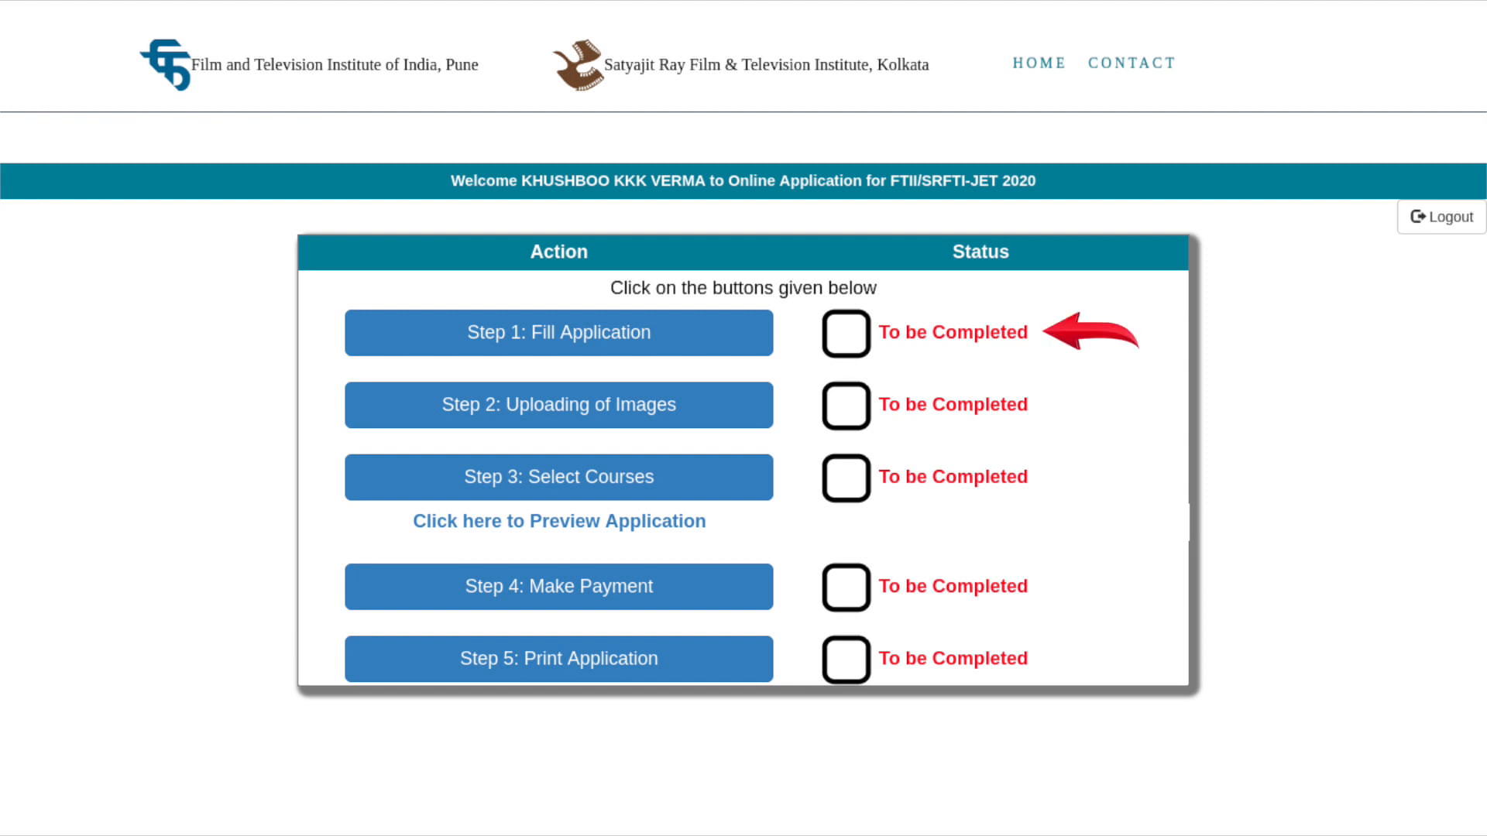
Begin Step 1: Fill Application, landing on the blank qualification details form
{"action": "left_click", "coordinate": [557, 333]}
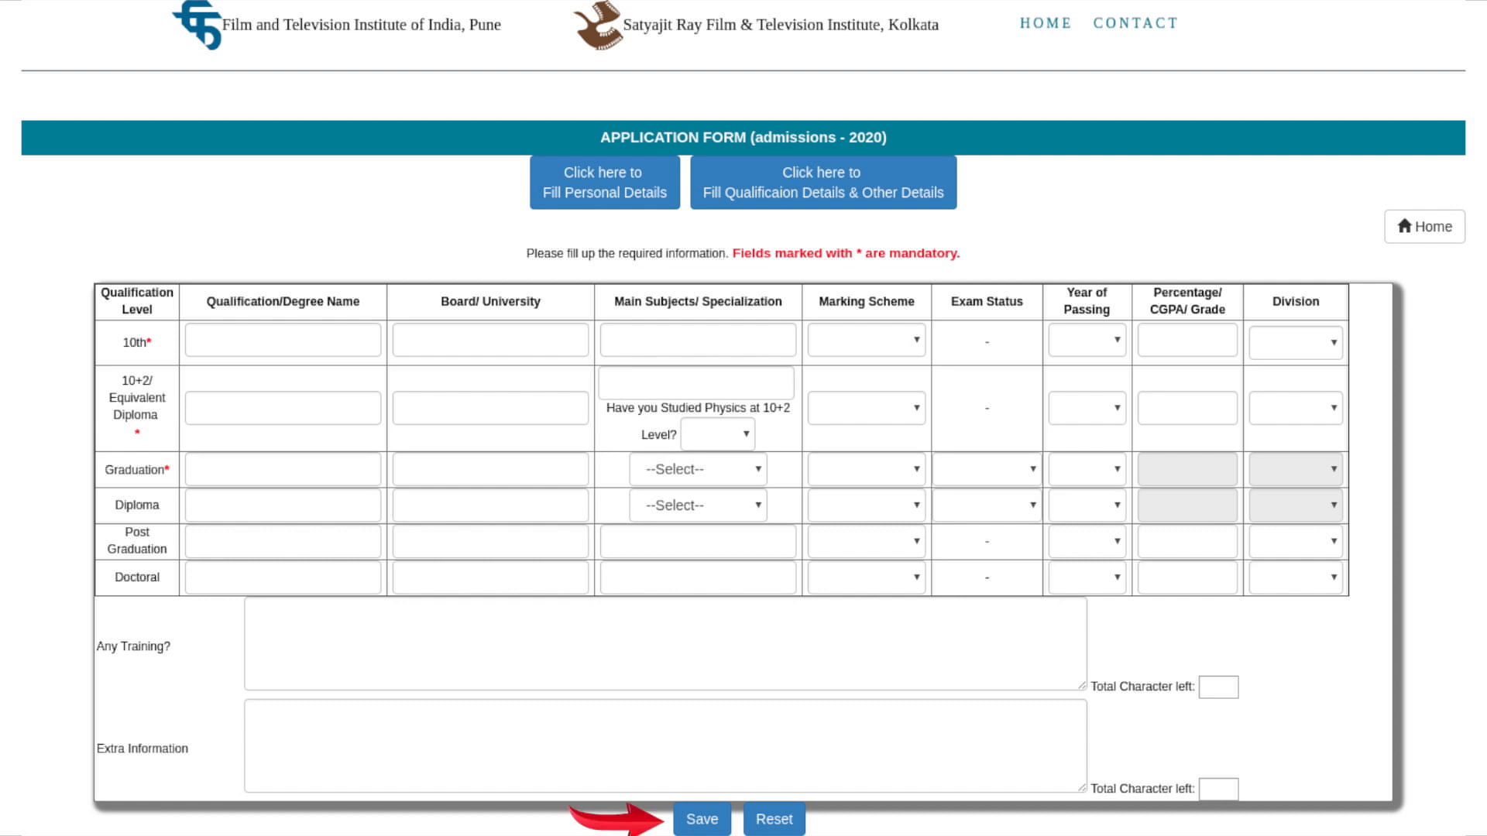
Save the qualification form and move to the photograph and signature upload page
{"action": "left_click", "coordinate": [700, 821]}
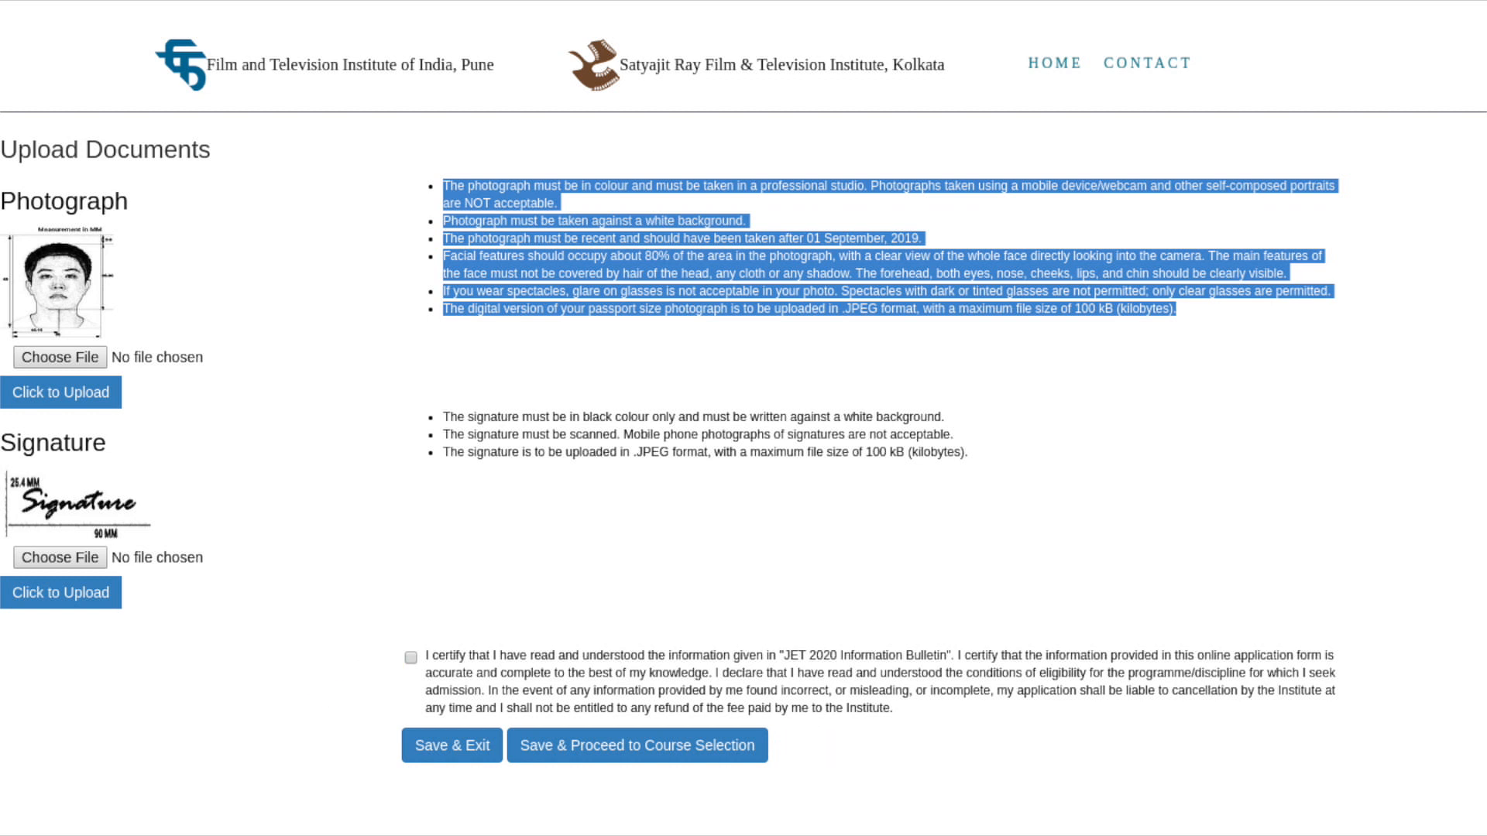
Save the uploads and continue to the Course Selection page for Groups A, B and C
{"action": "left_click", "coordinate": [637, 745]}
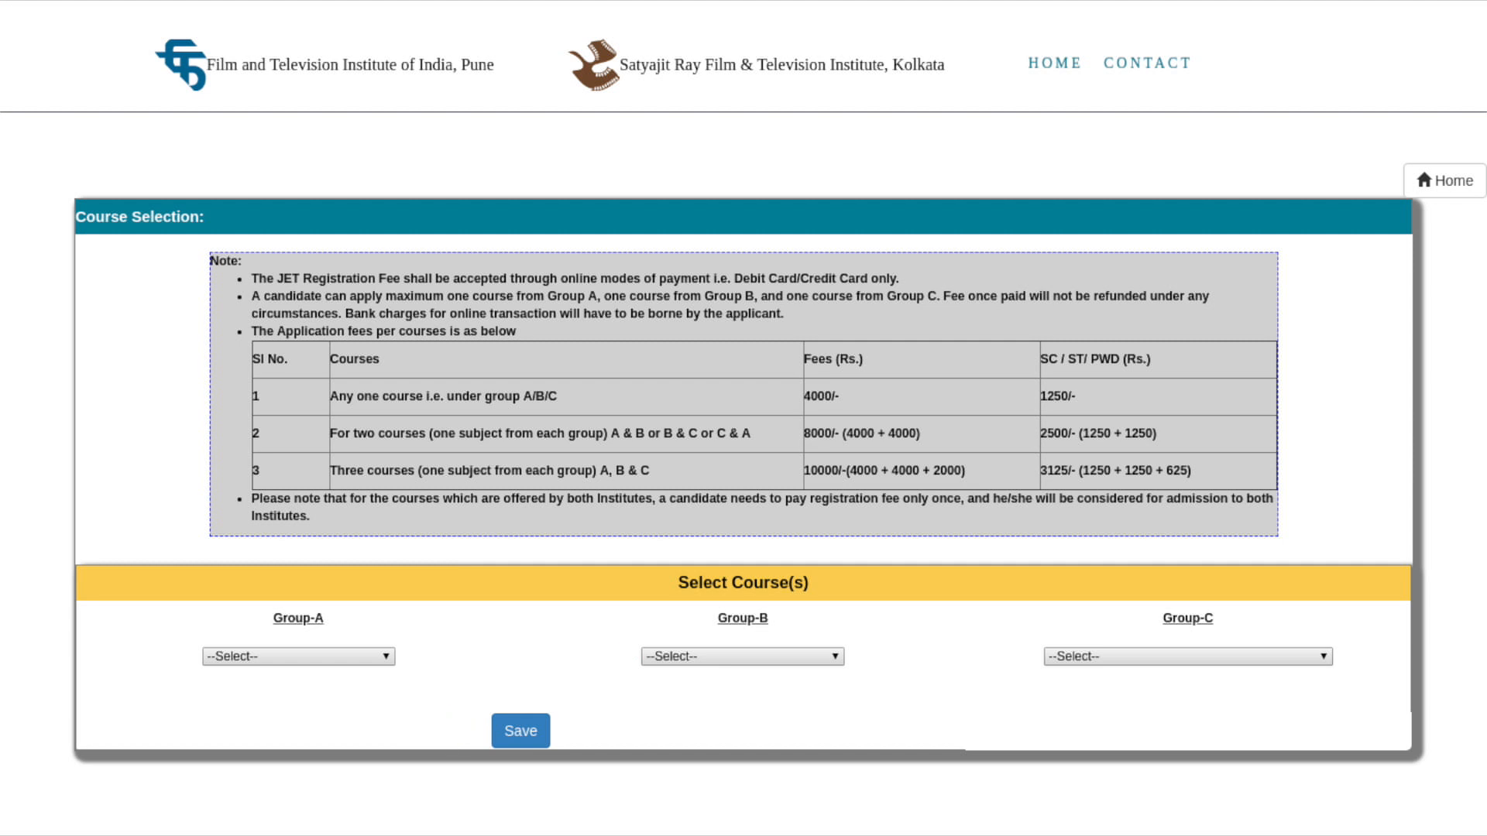
Save the chosen courses and bring up the application form preview
{"action": "left_click", "coordinate": [521, 729]}
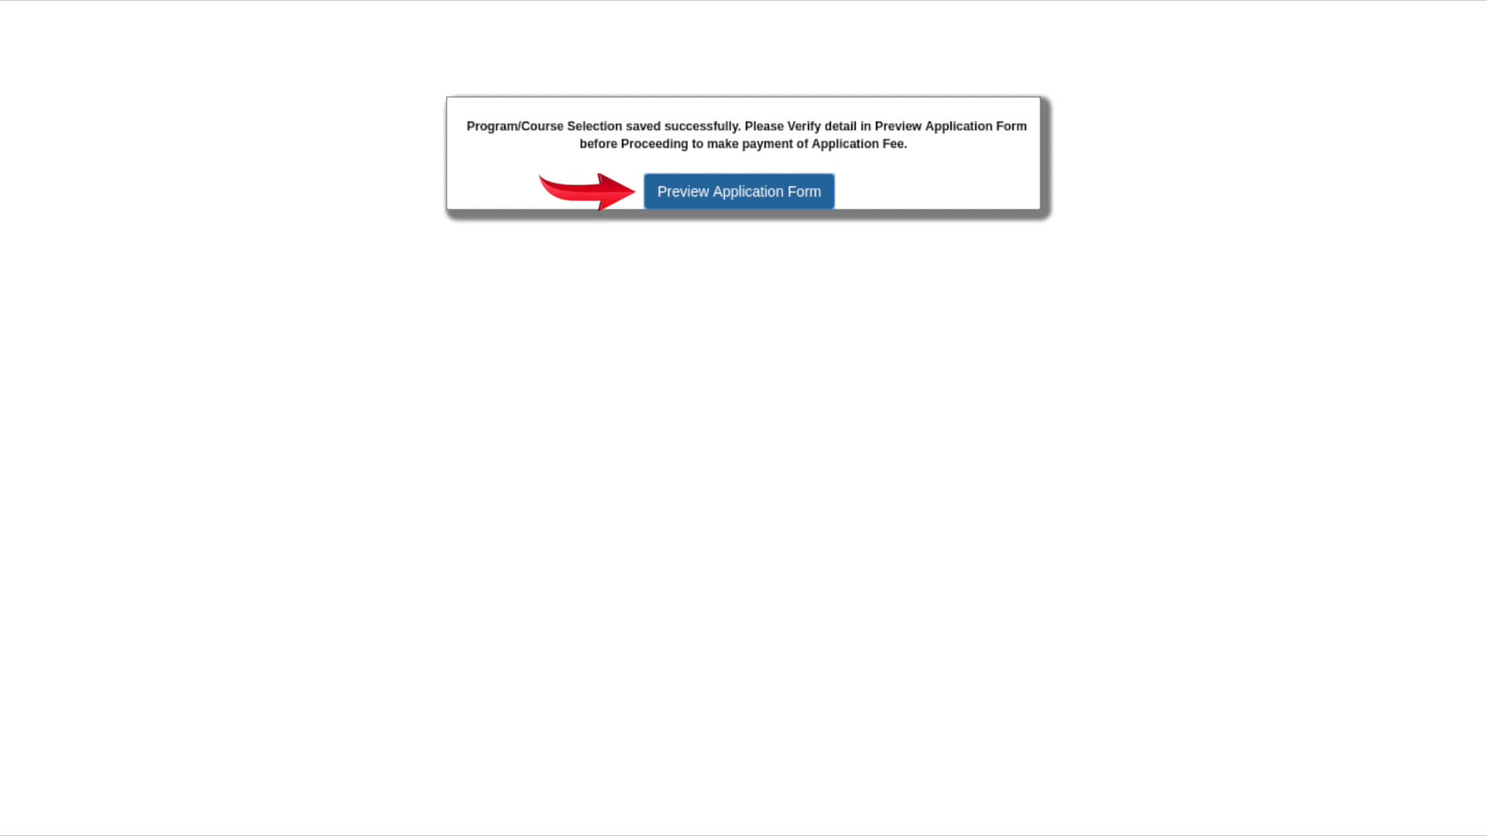
{"action": "left_click", "coordinate": [739, 190]}
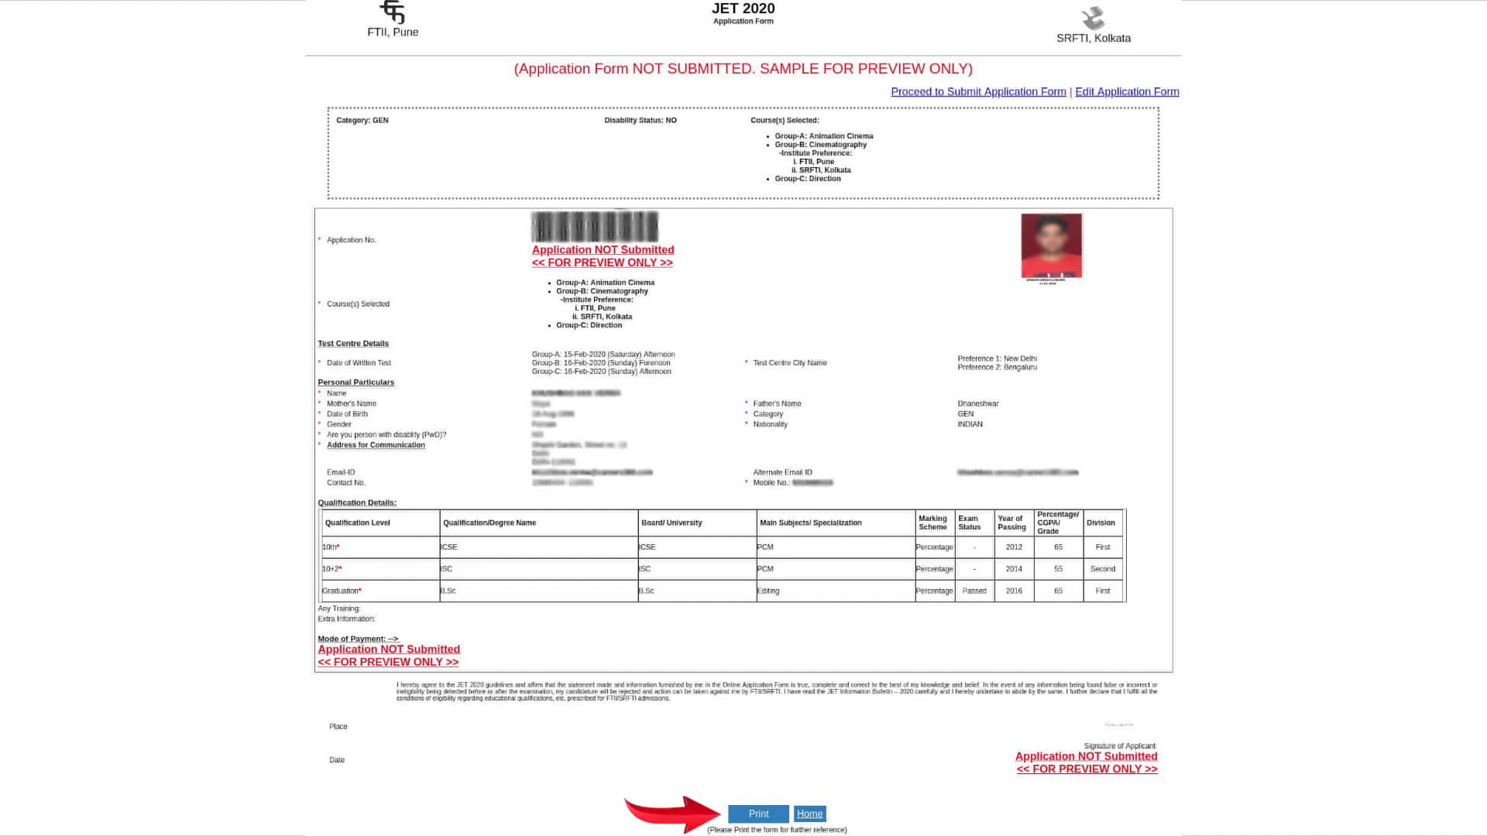
Submit the application with Yes for both questions, reaching the Axis Bank card payment page
{"action": "left_click", "coordinate": [978, 92]}
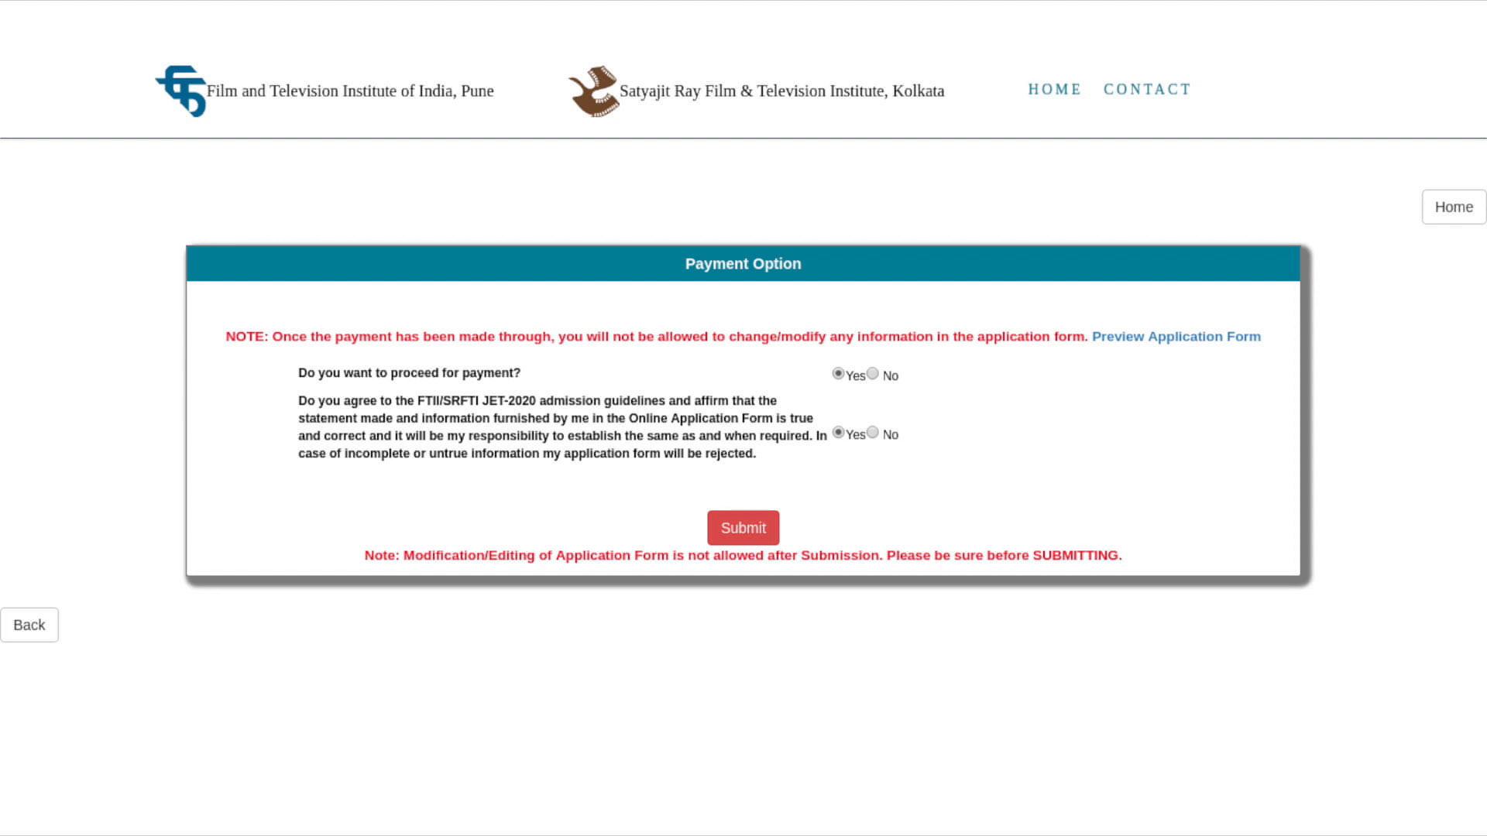
{"action": "left_click", "coordinate": [742, 527]}
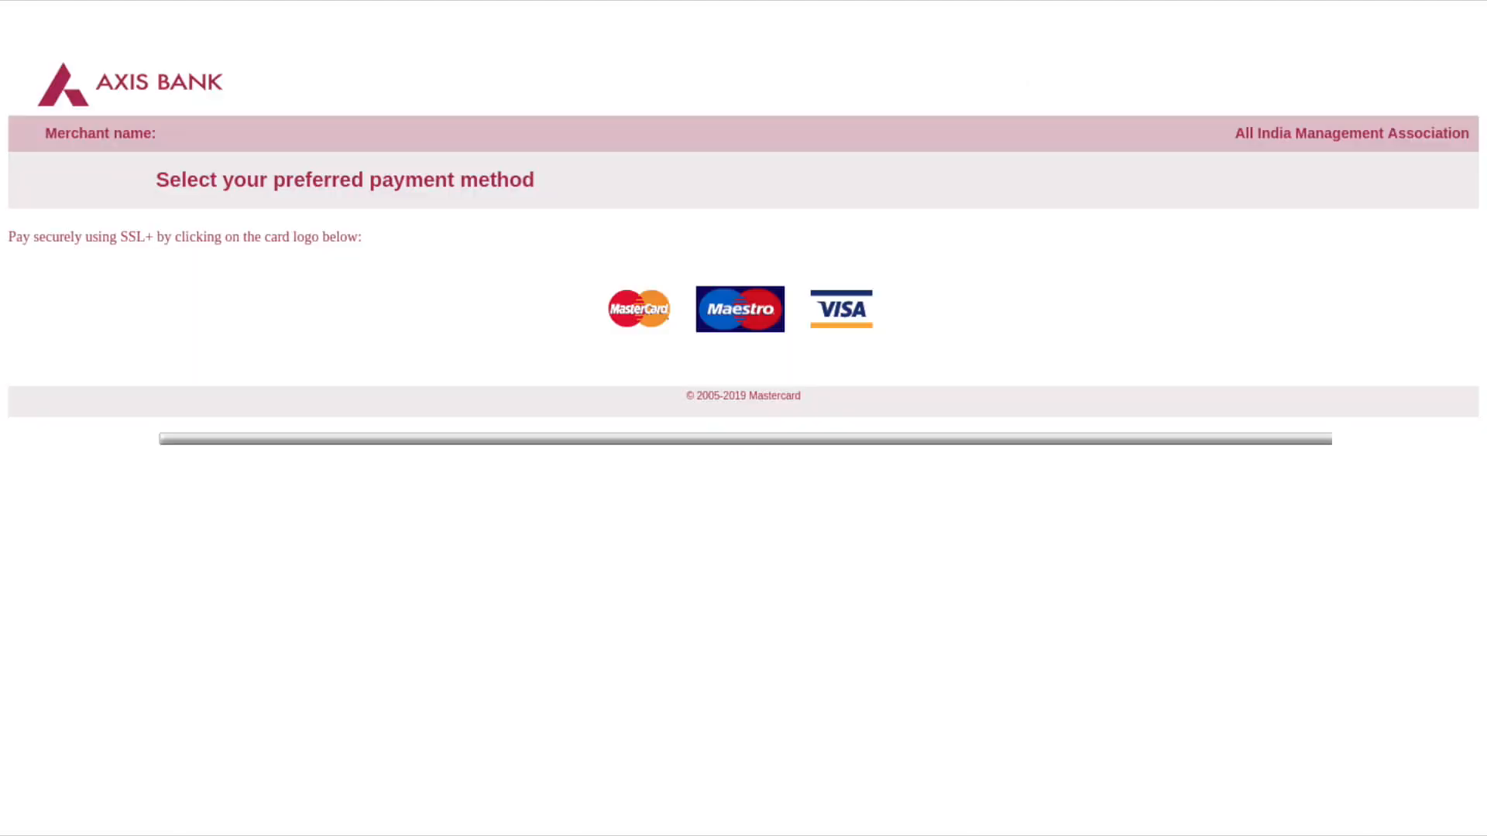